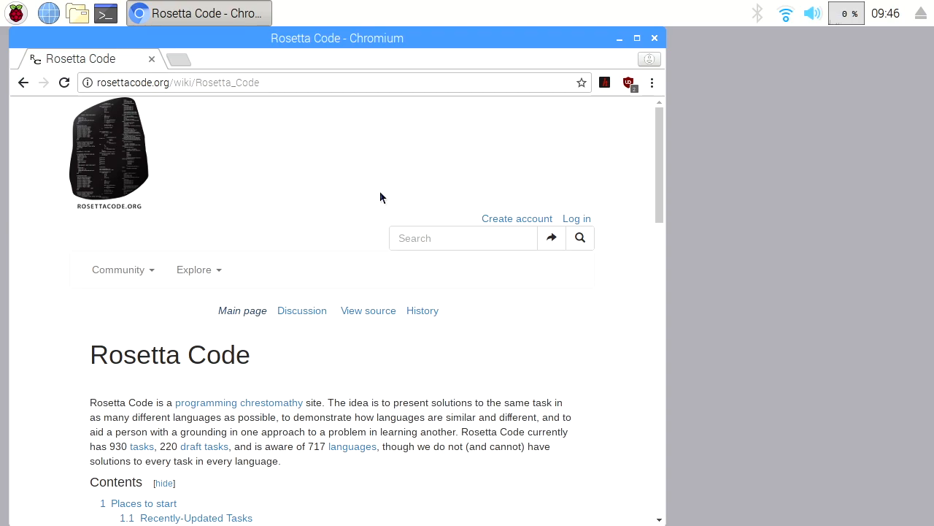
mouse_move(128, 111)
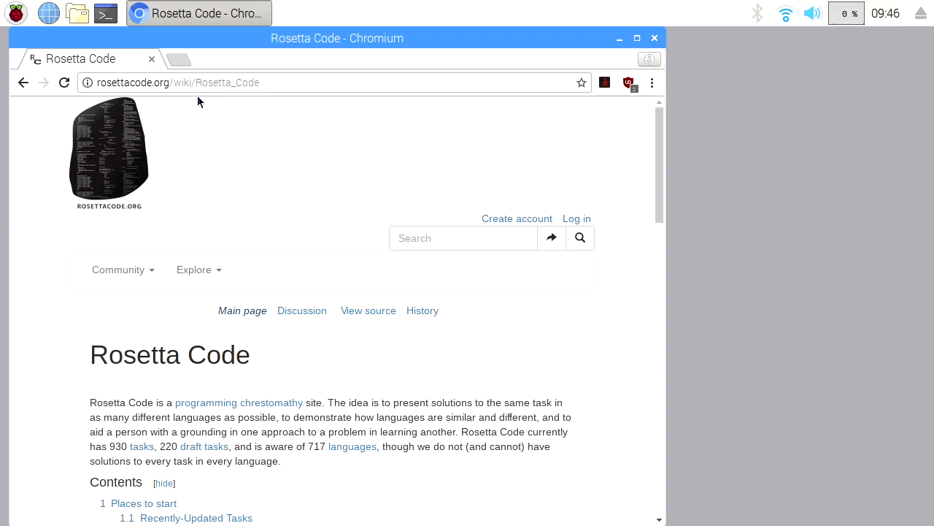
mouse_move(208, 145)
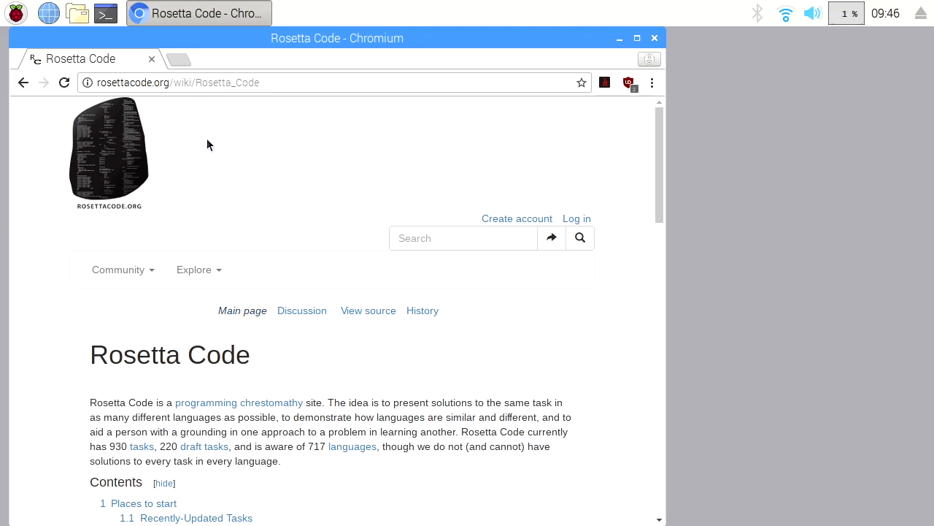
Navigate the Programming Tasks list down to P and open the Pi task page
click(199, 269)
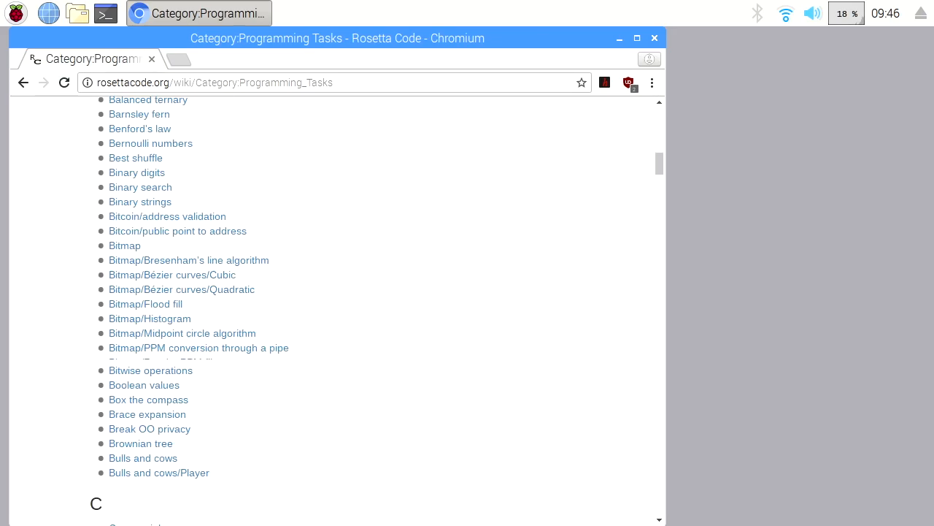
scroll(down, 3)
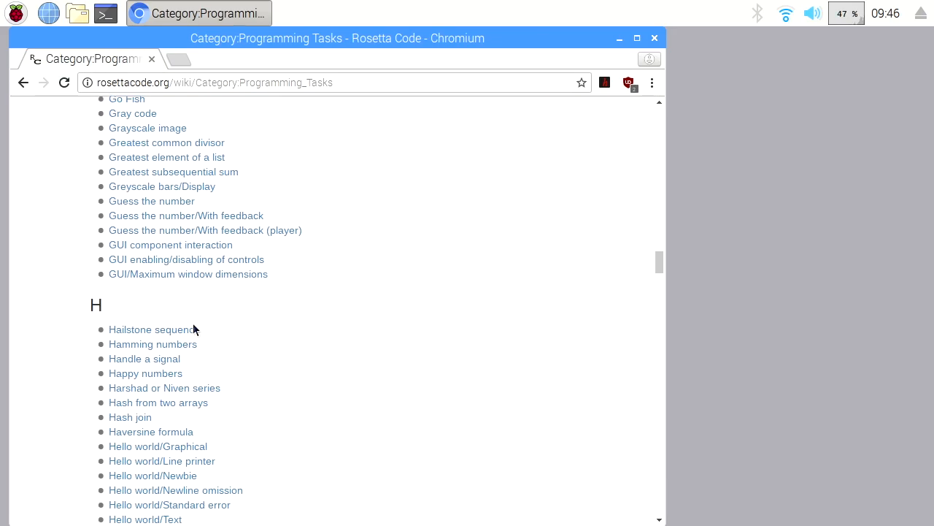
scroll(down, 3)
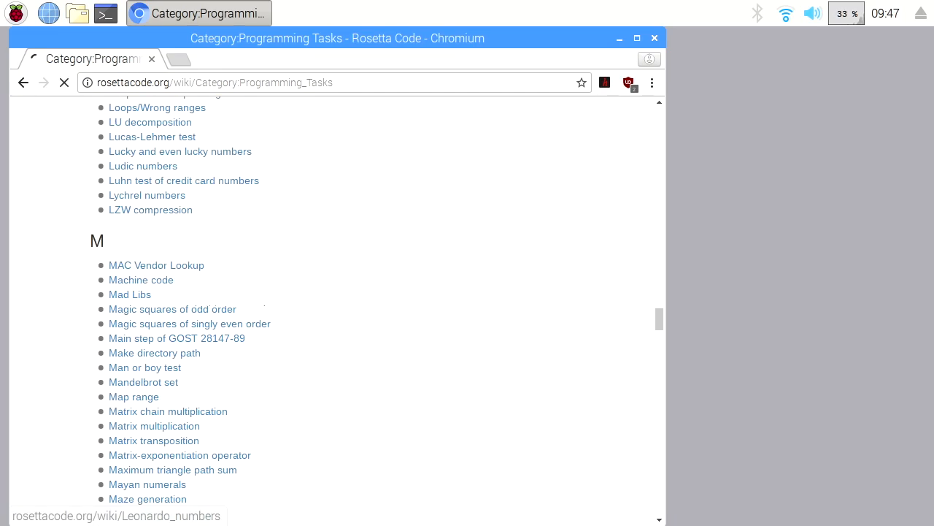
scroll(down, 3)
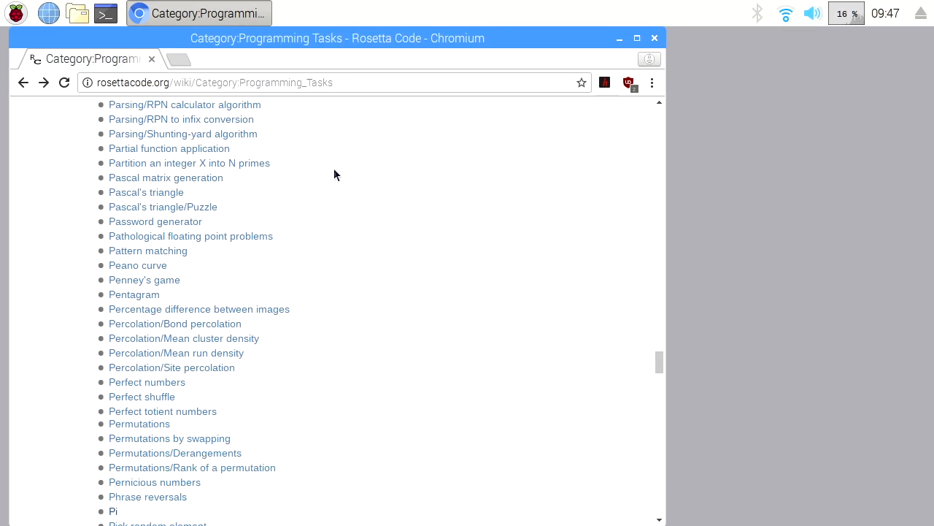
scroll(down, 3)
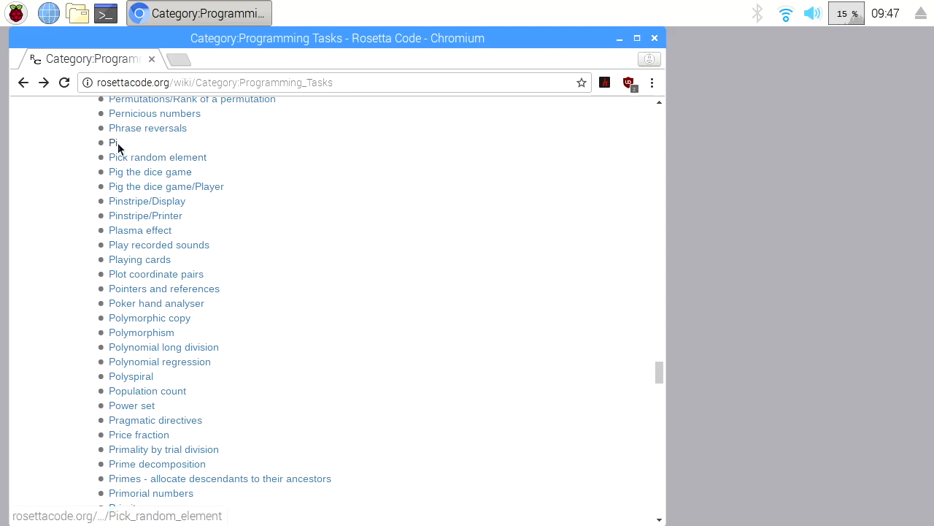
click(112, 143)
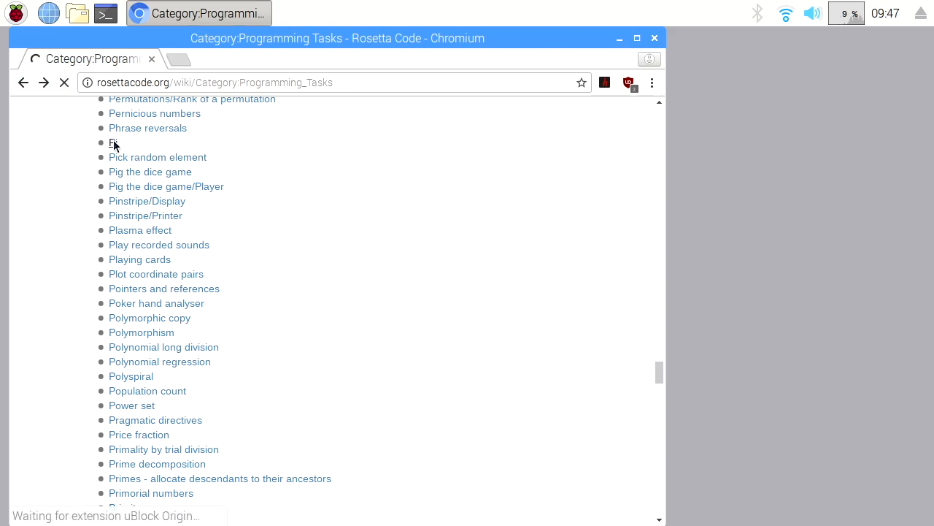
click(114, 143)
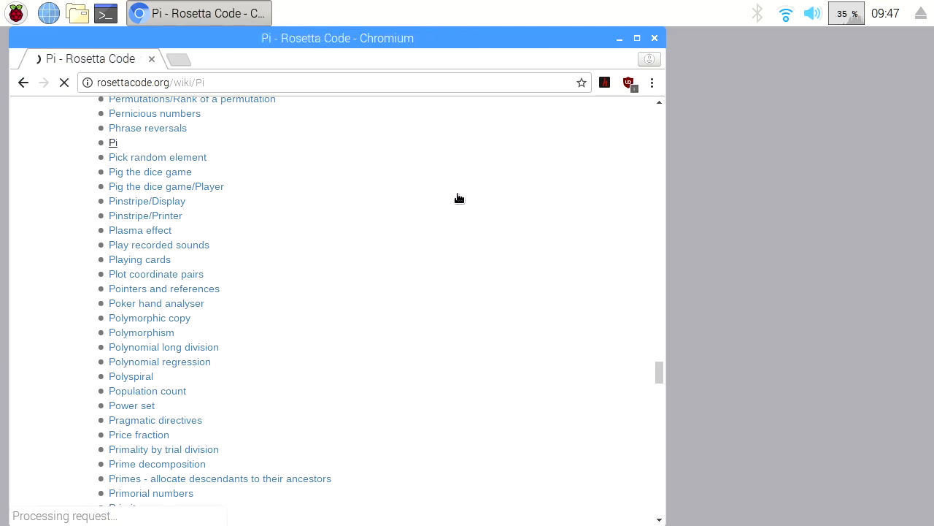
Jump to the Python solution on the Pi page via the table of contents
click(112, 143)
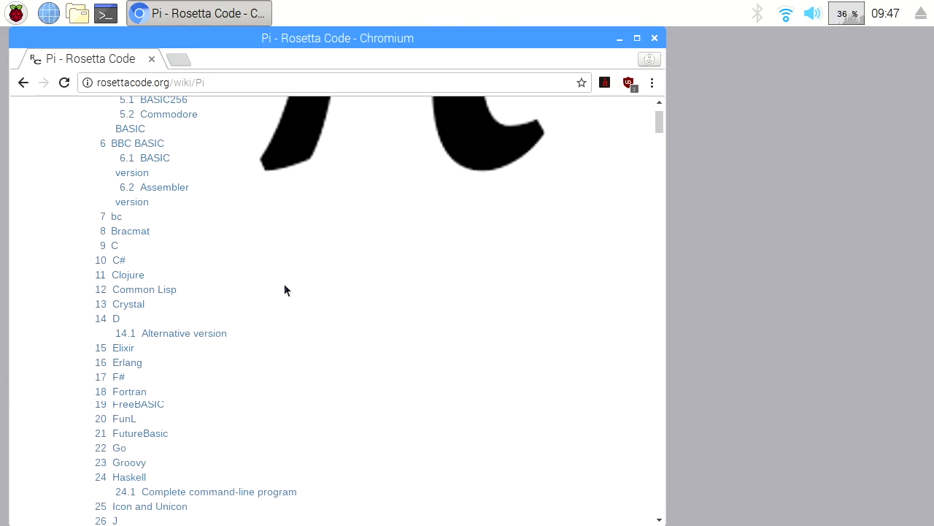
scroll(down, 3)
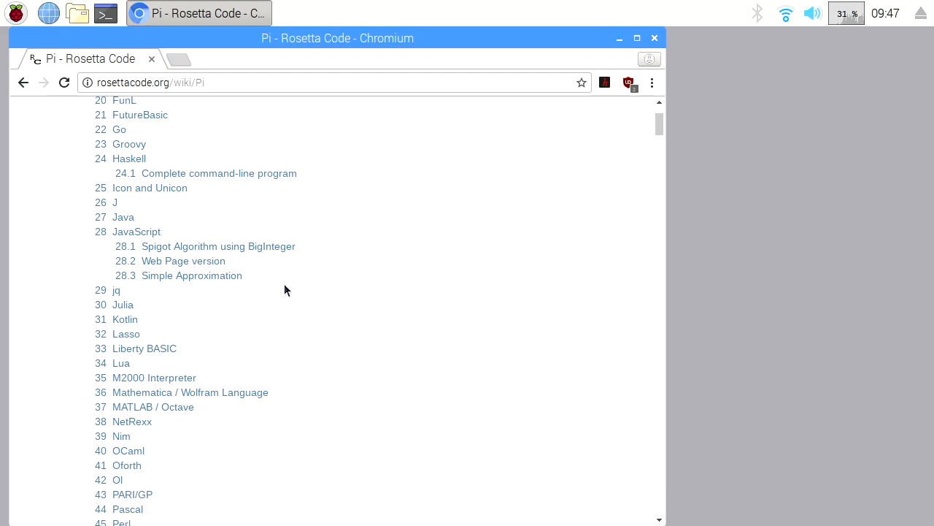
scroll(down, 3)
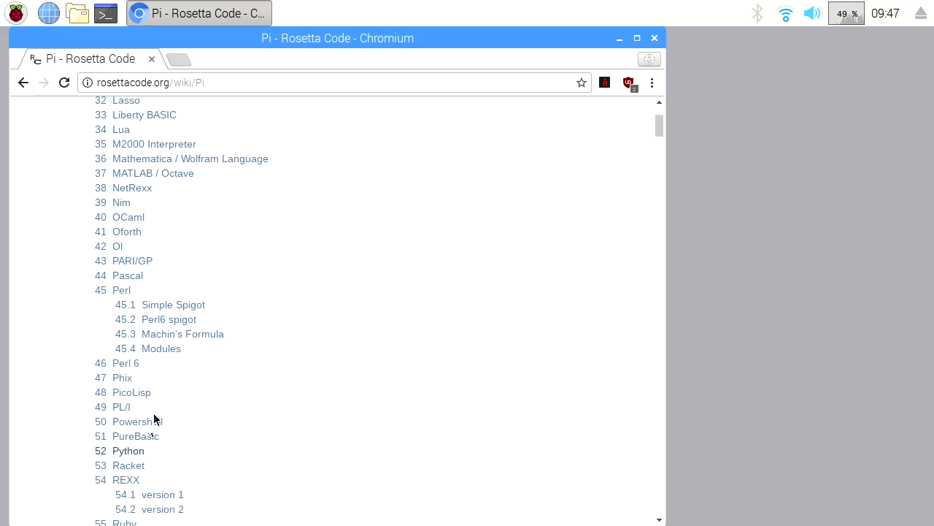
click(128, 450)
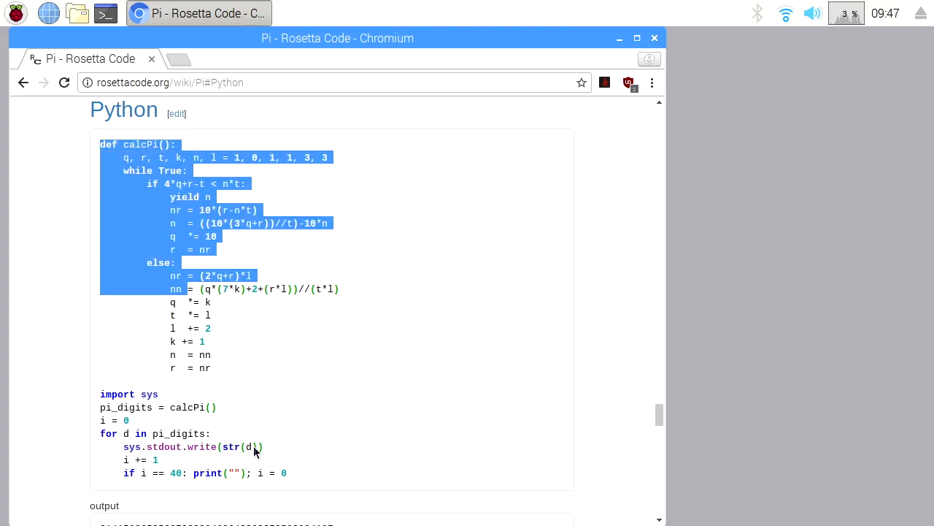
Select the whole Python calcPi program and copy it for pasting into pi.py
drag(251, 447, 192, 313)
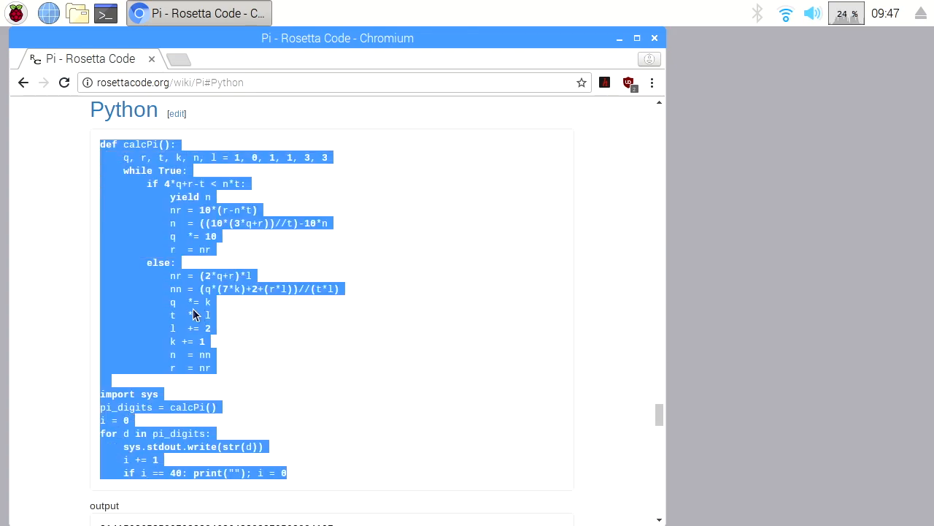
right_click(193, 313)
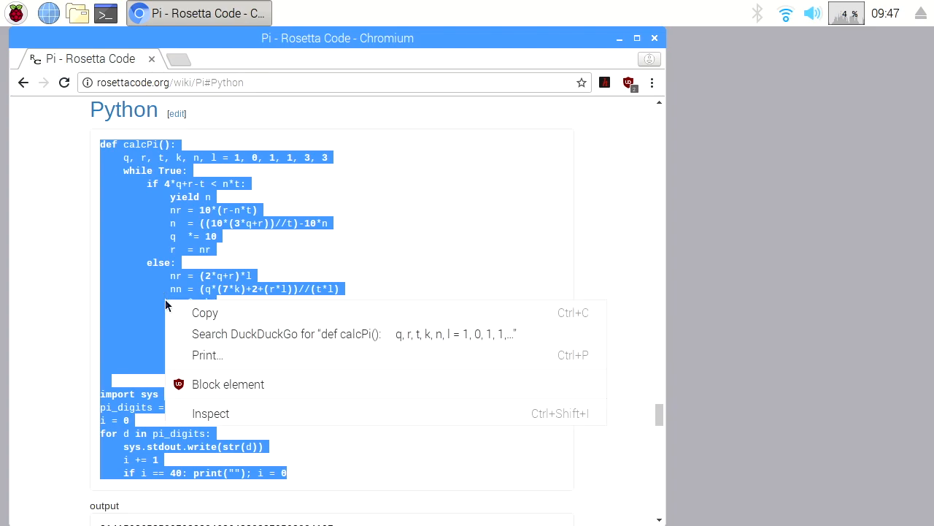
click(106, 16)
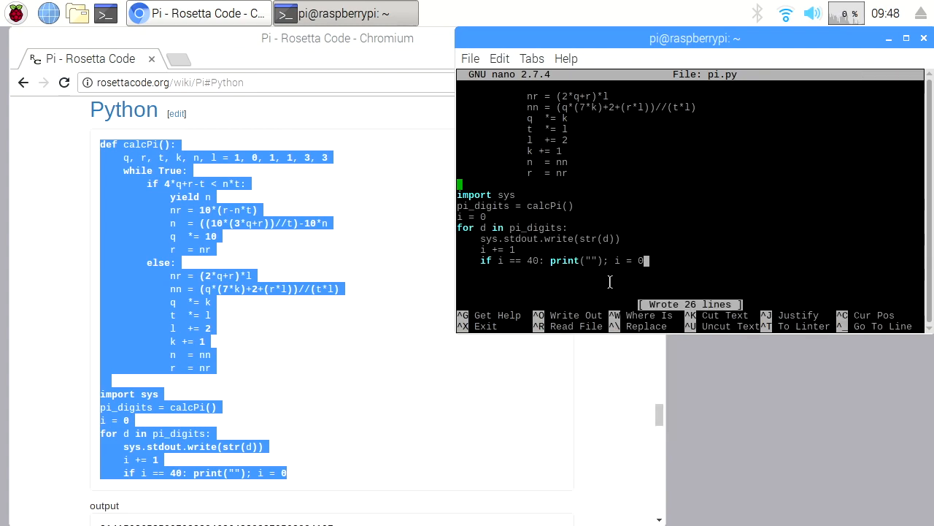
Exit nano and run python pi.py to print the pi digits
key(ctrl+x)
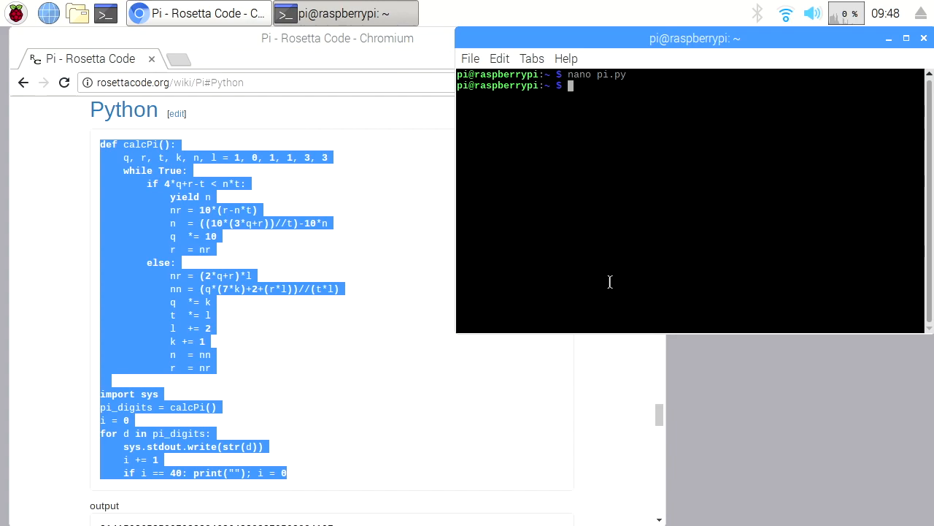
text(python pi)
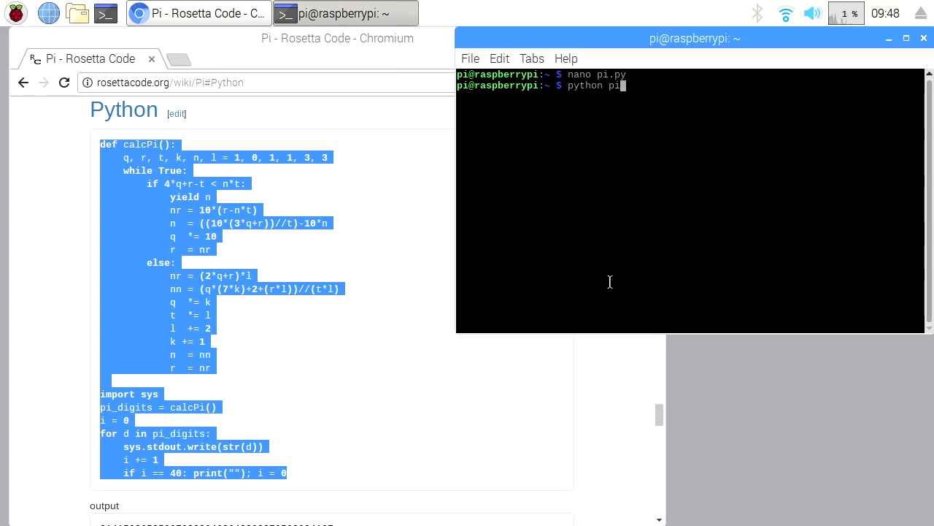
key(Return)
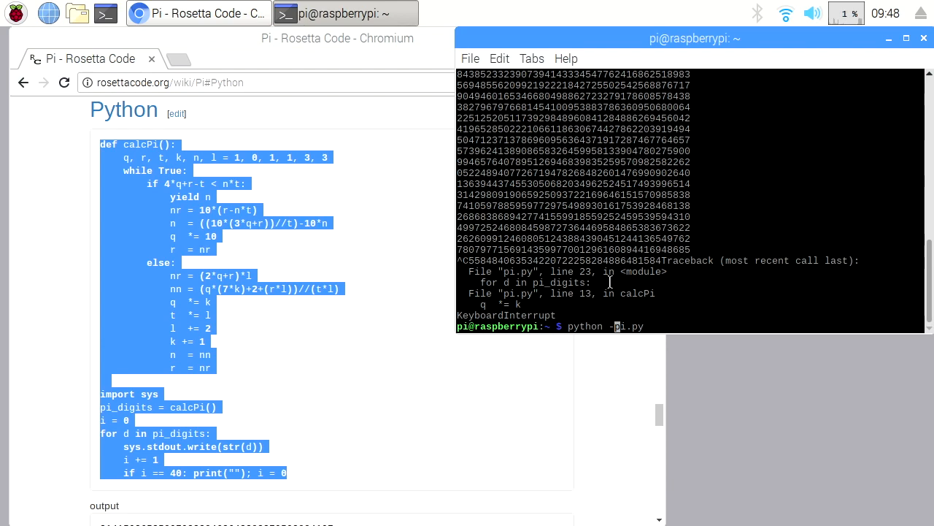
Re-run the script as python -u pi.py | tee pi.txt to save the digits
text(u)
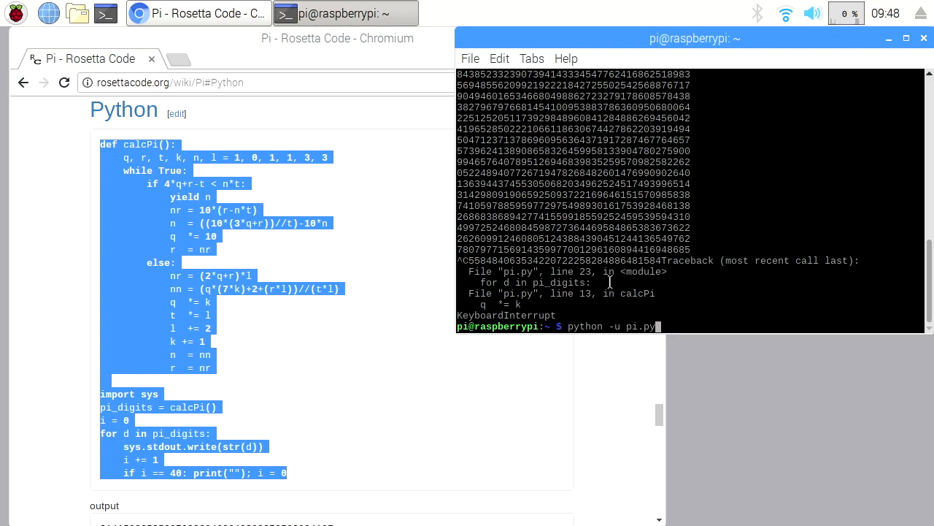
text(|tee)
text(ls -l)
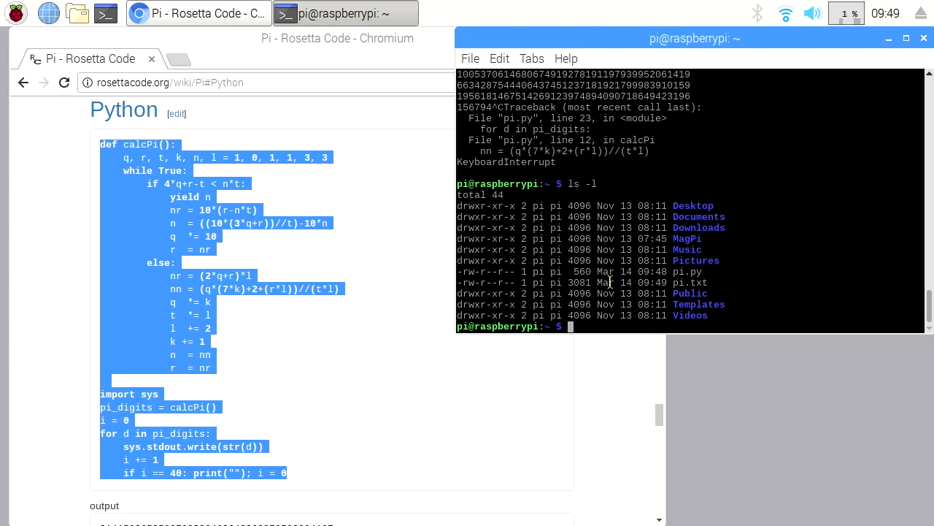
Count the bytes in pi.txt with wc -c, confirming 3081
text(wc -c pi.t)
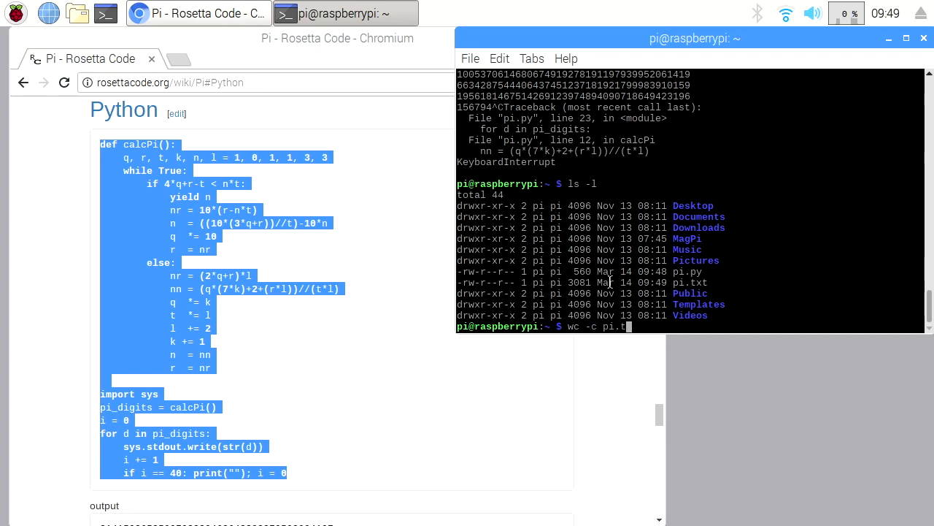
key(Return)
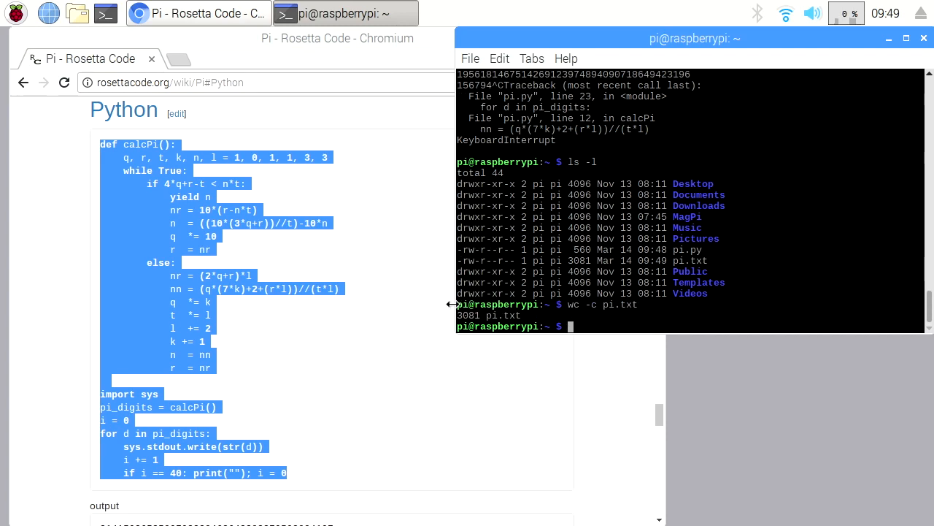
mouse_move(573, 306)
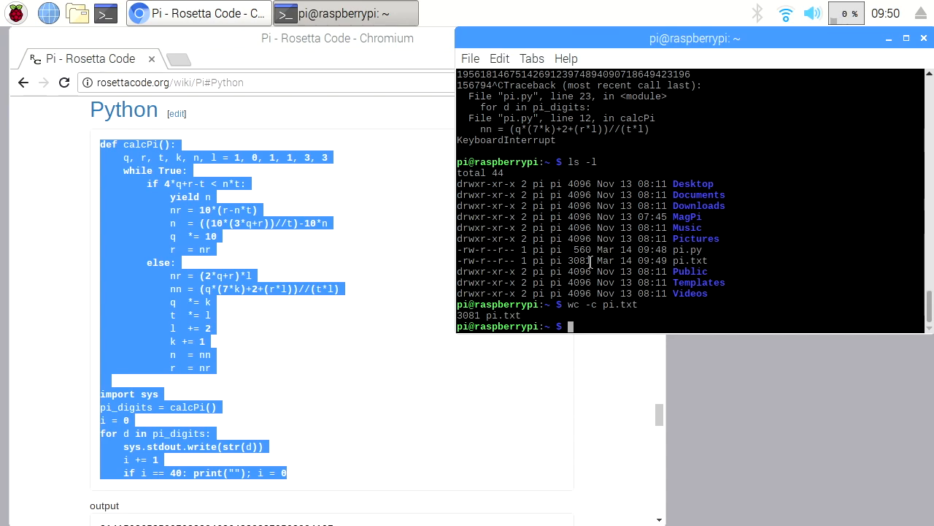
scroll(down, 3)
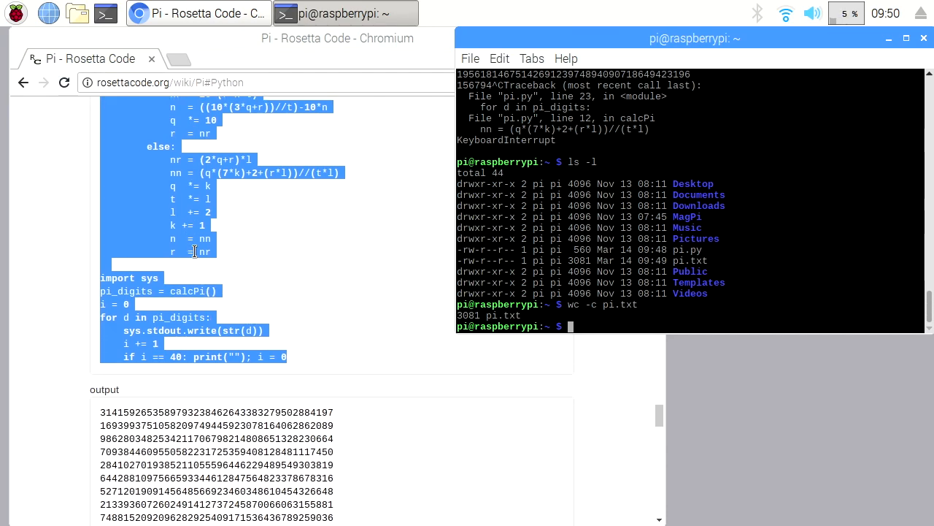